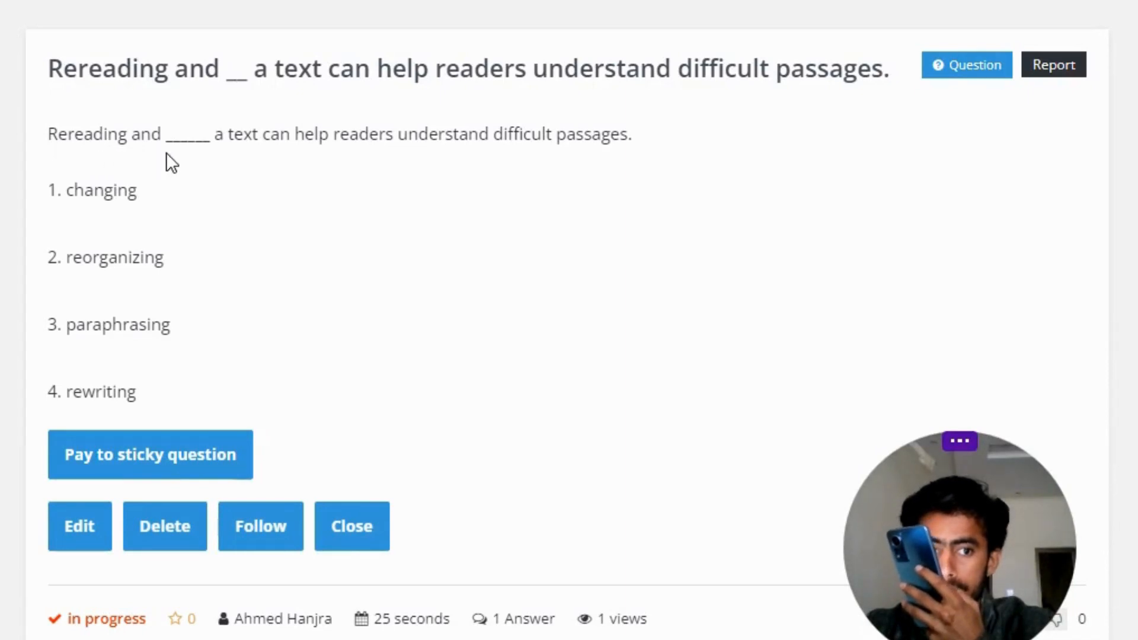
mouse_move(382, 163)
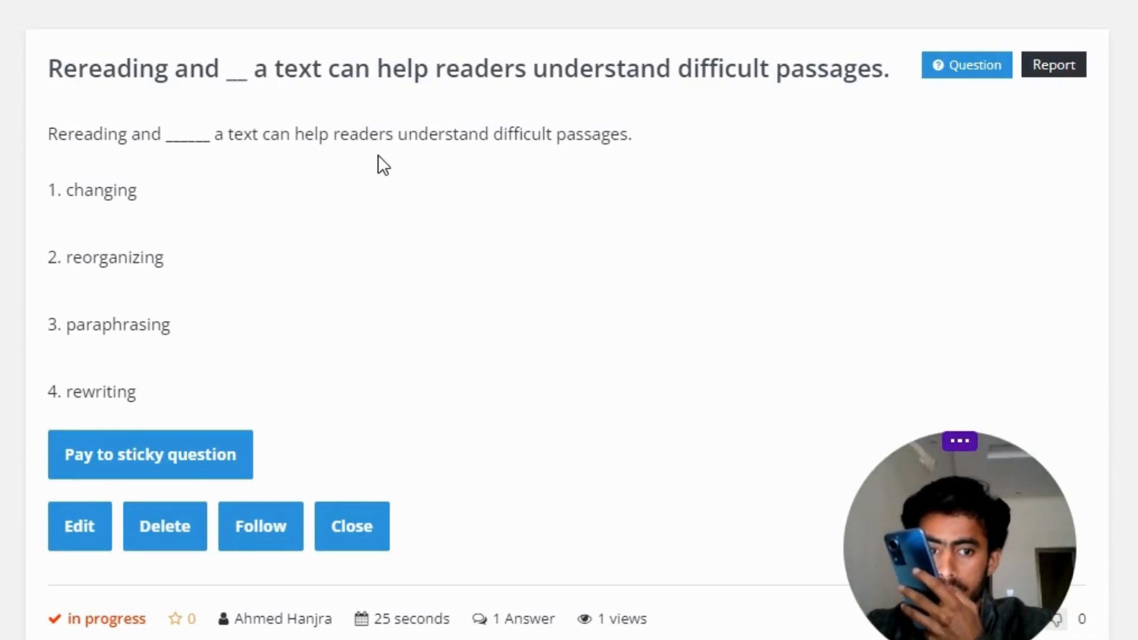
mouse_move(504, 163)
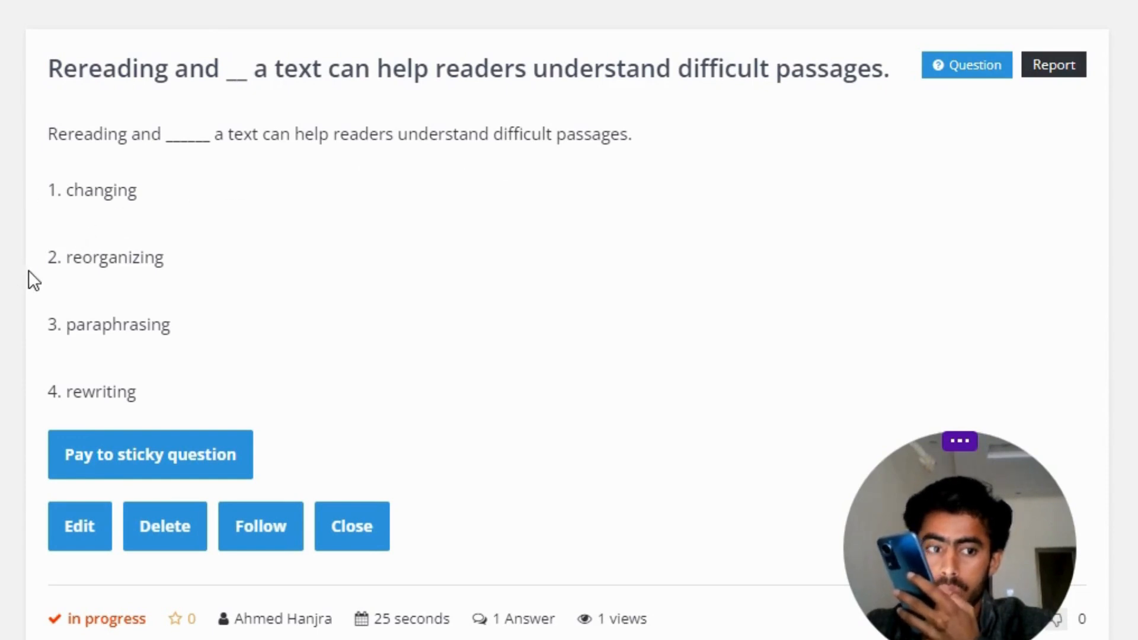
mouse_move(175, 281)
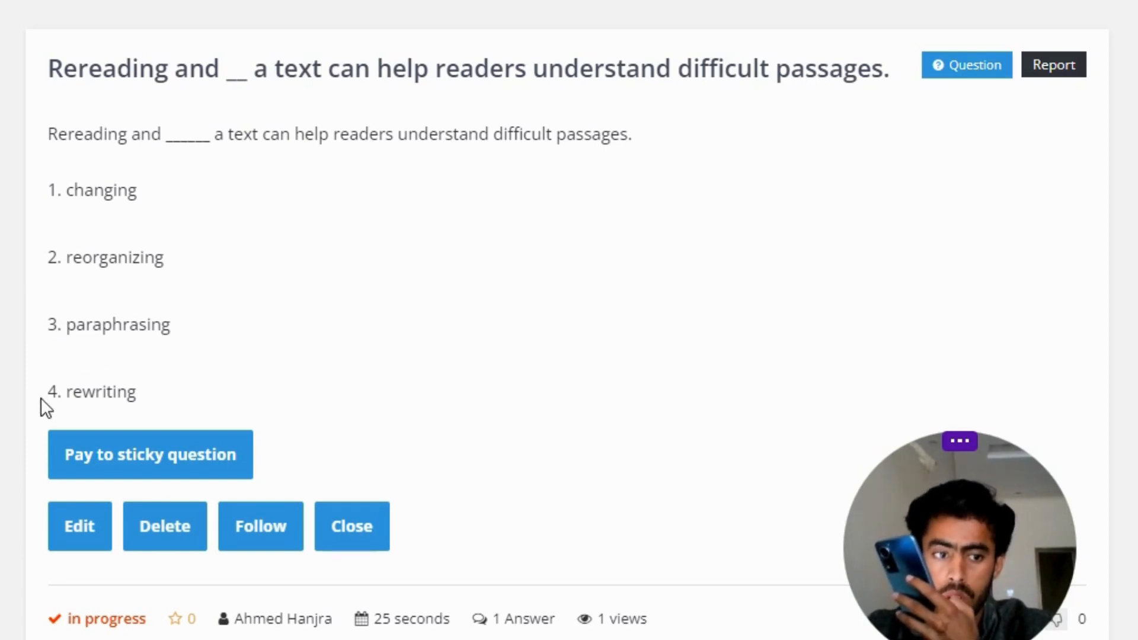
scroll(down, 3)
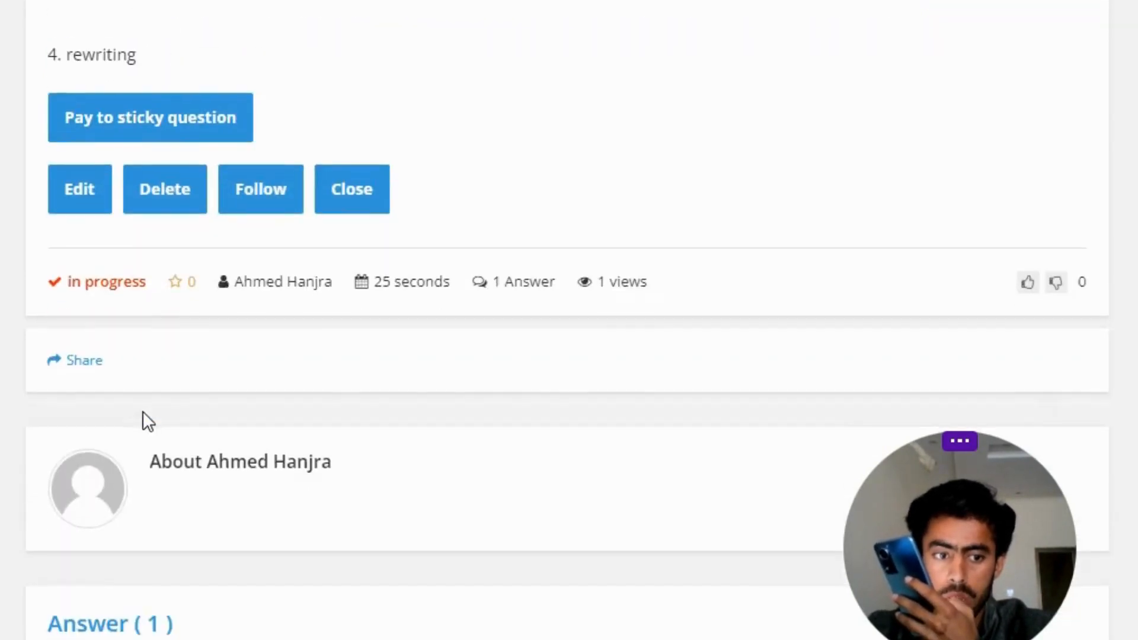
scroll(down, 3)
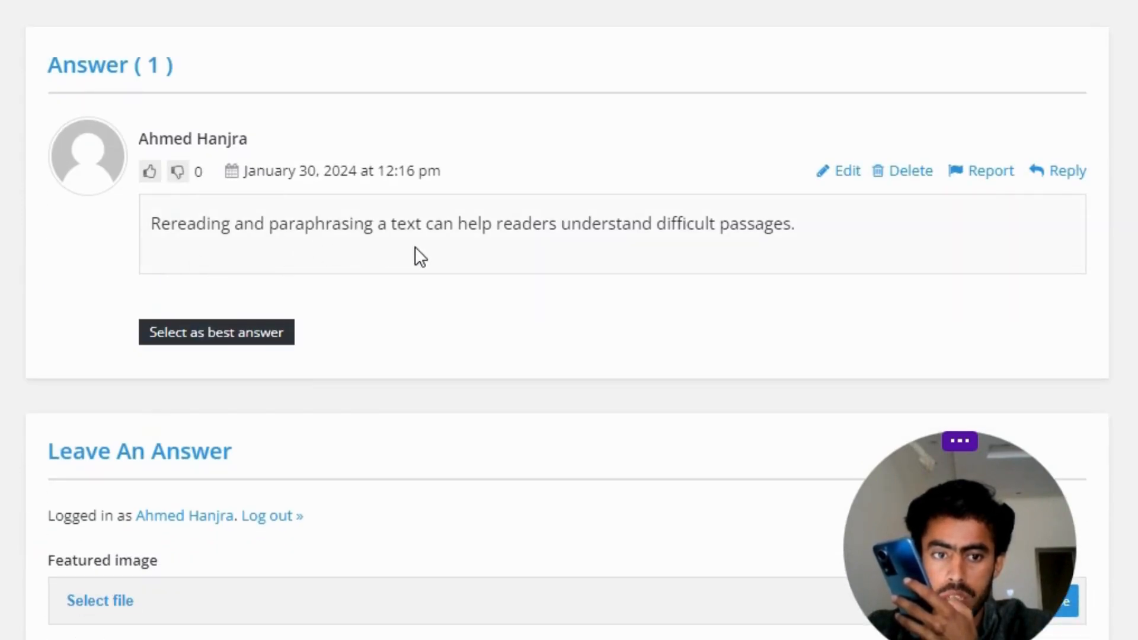
mouse_move(672, 250)
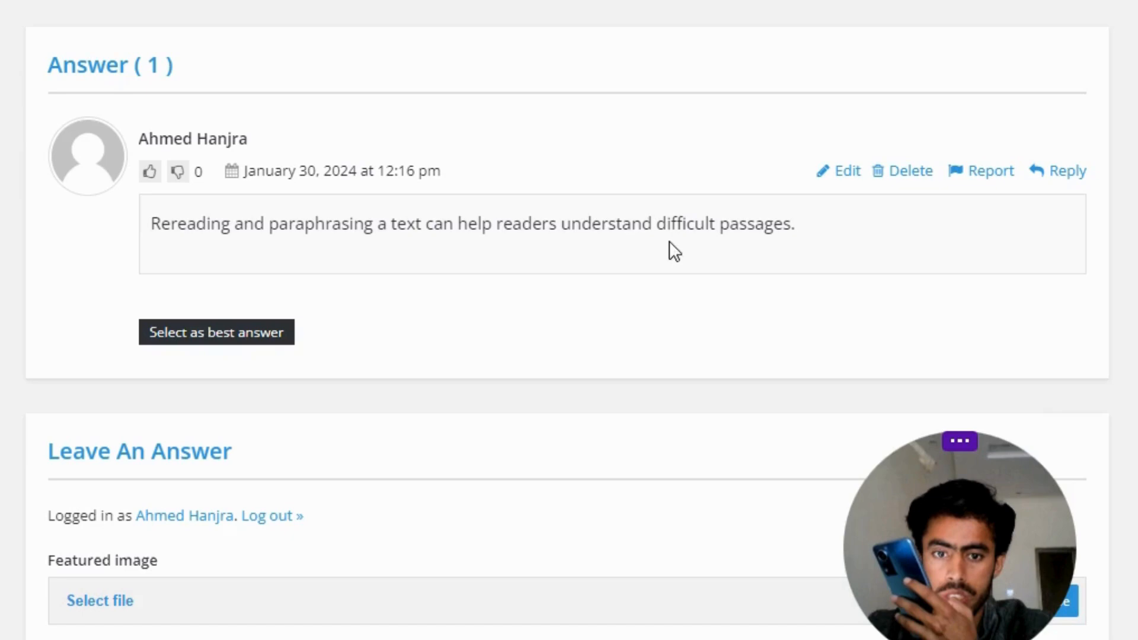